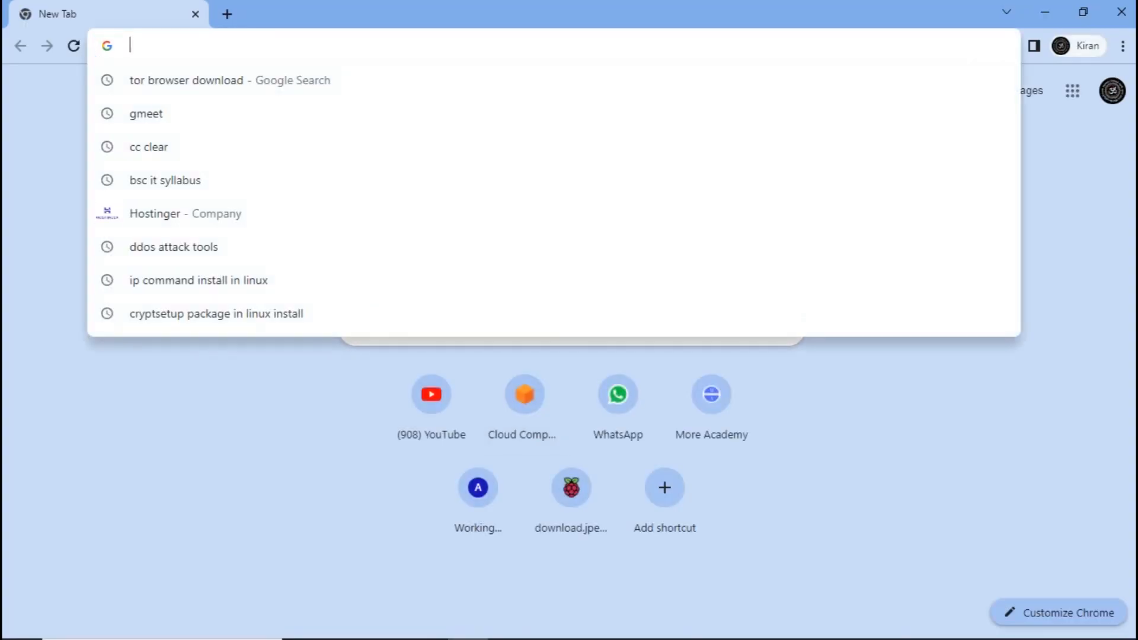
Search Google for 'tor browser download' from Chrome's address bar
text(yo)
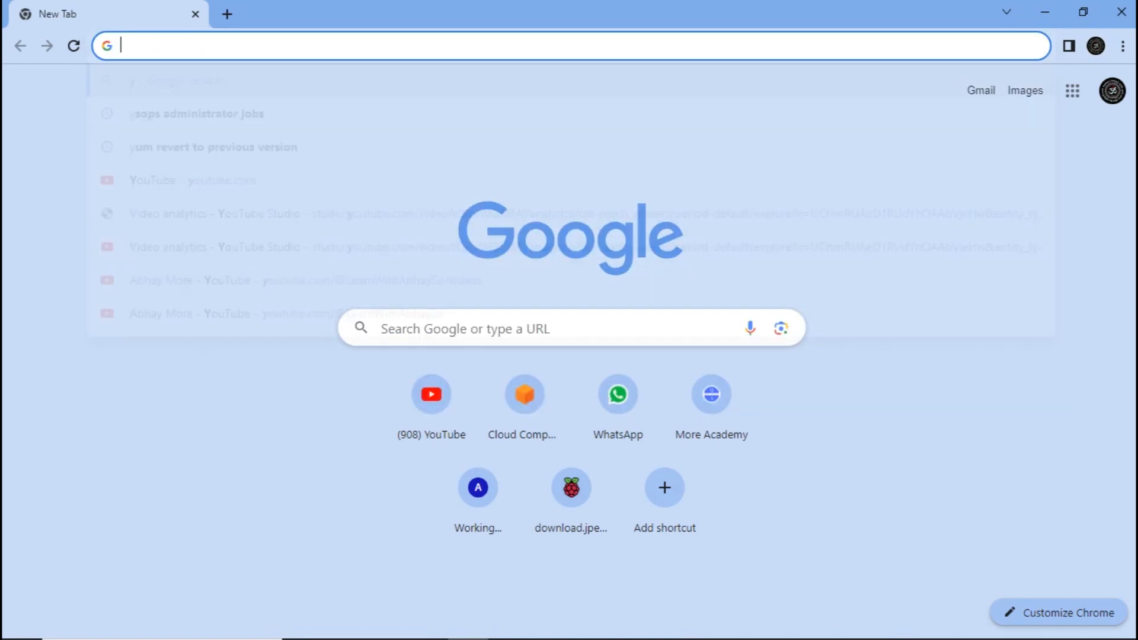
text(tor browser download)
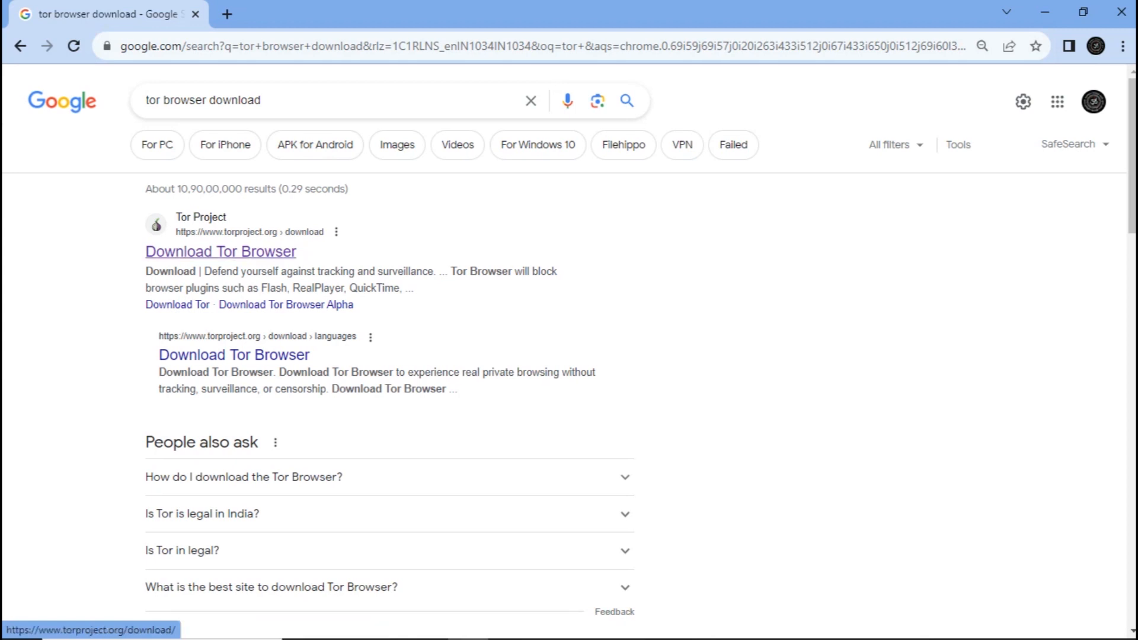
Download the Windows Tor Browser installer from torproject.org, keep it despite the warning, and open it
click(220, 251)
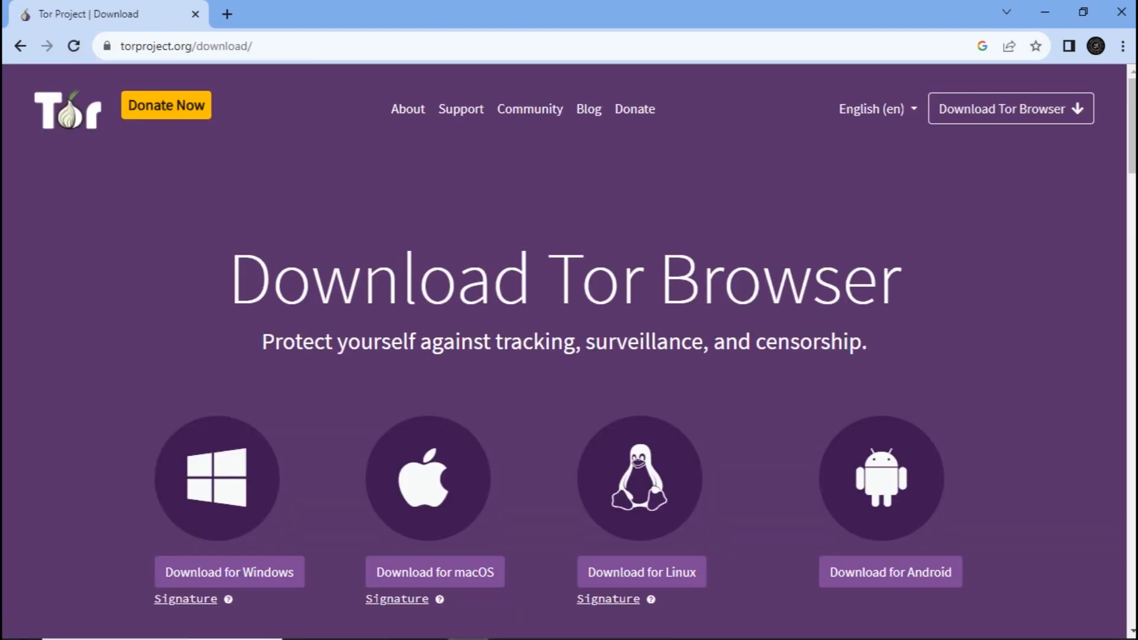
mouse_move(229, 571)
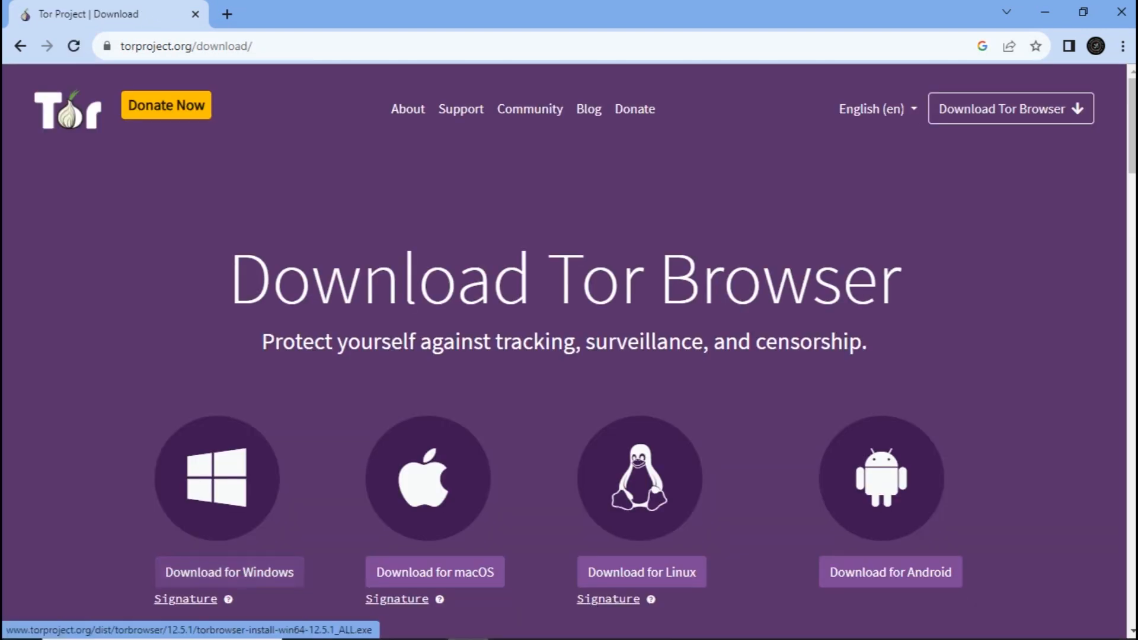
click(228, 571)
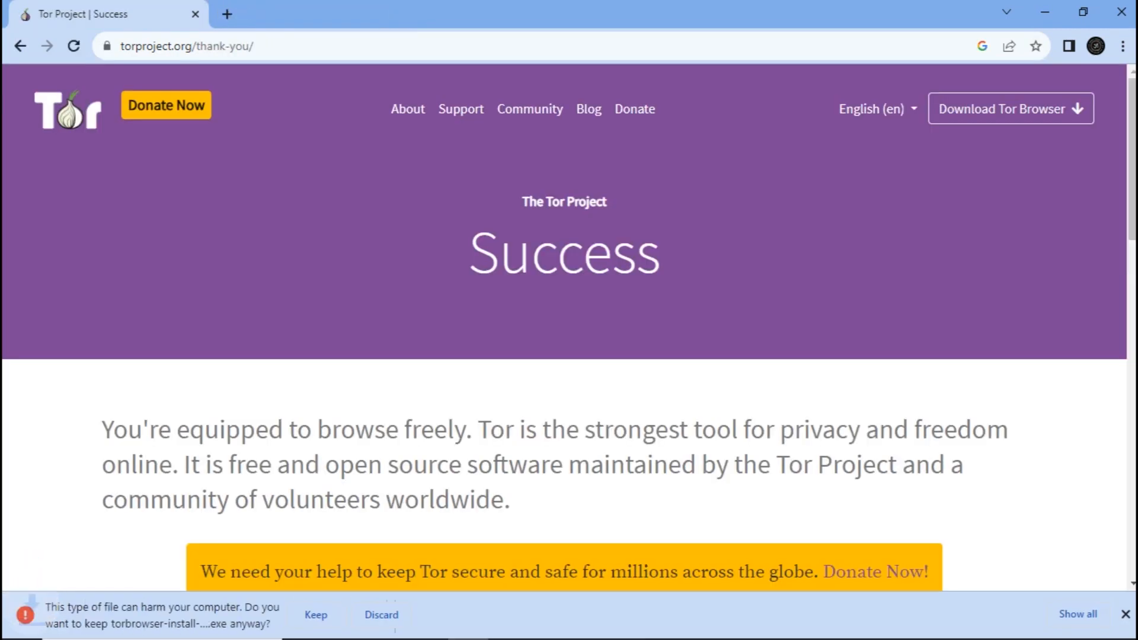
click(315, 615)
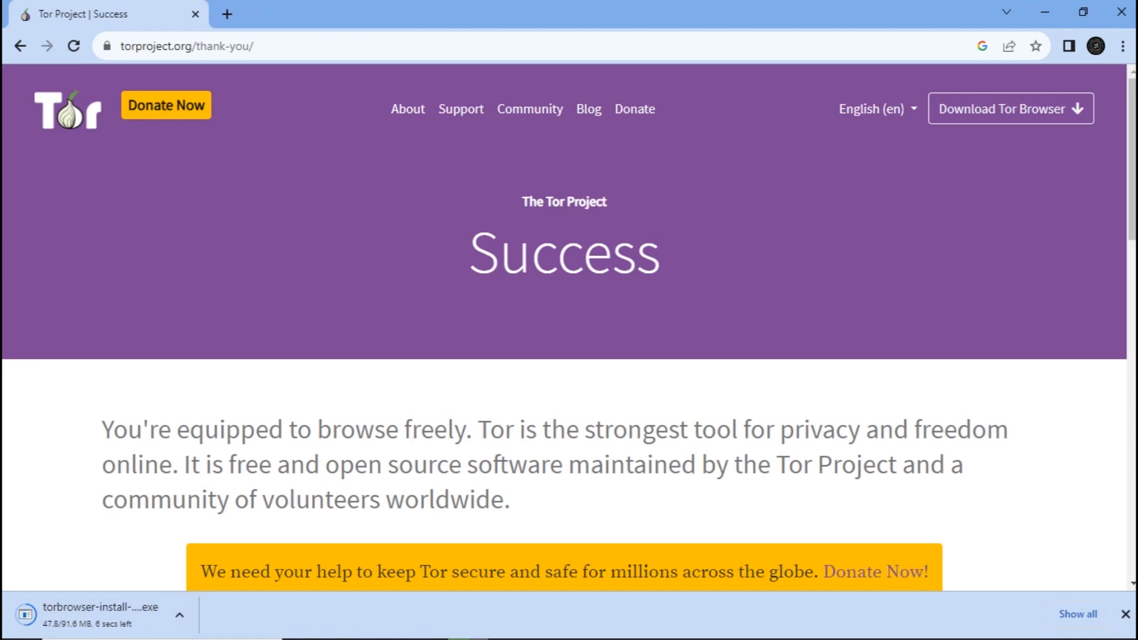
click(101, 614)
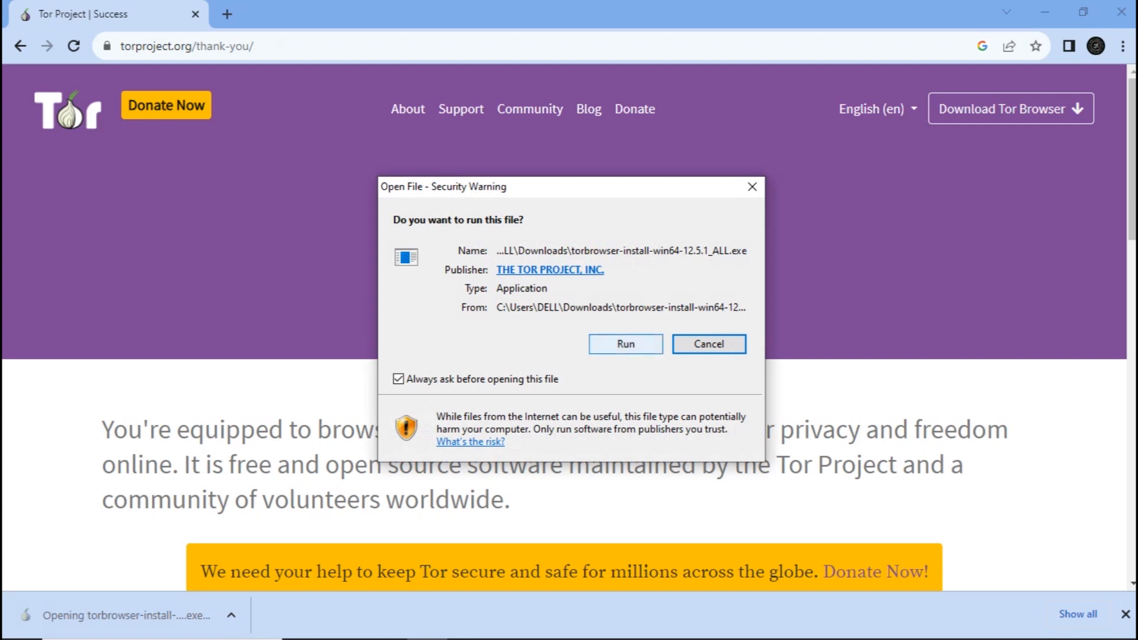
Run the installer and install Tor Browser in English to the default folder
click(624, 343)
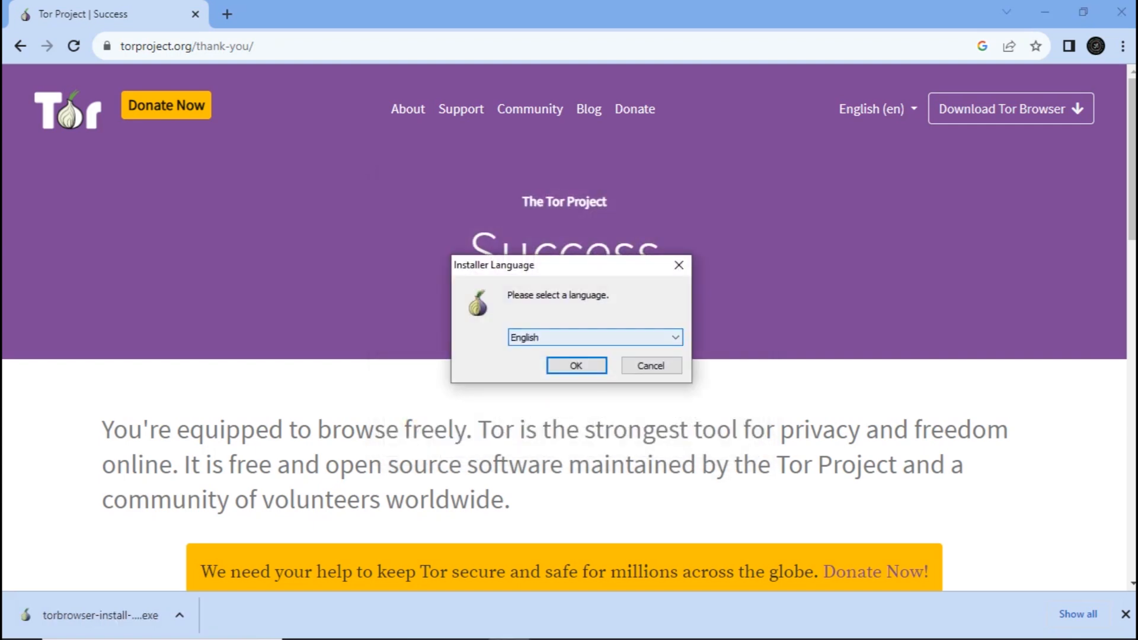
click(576, 365)
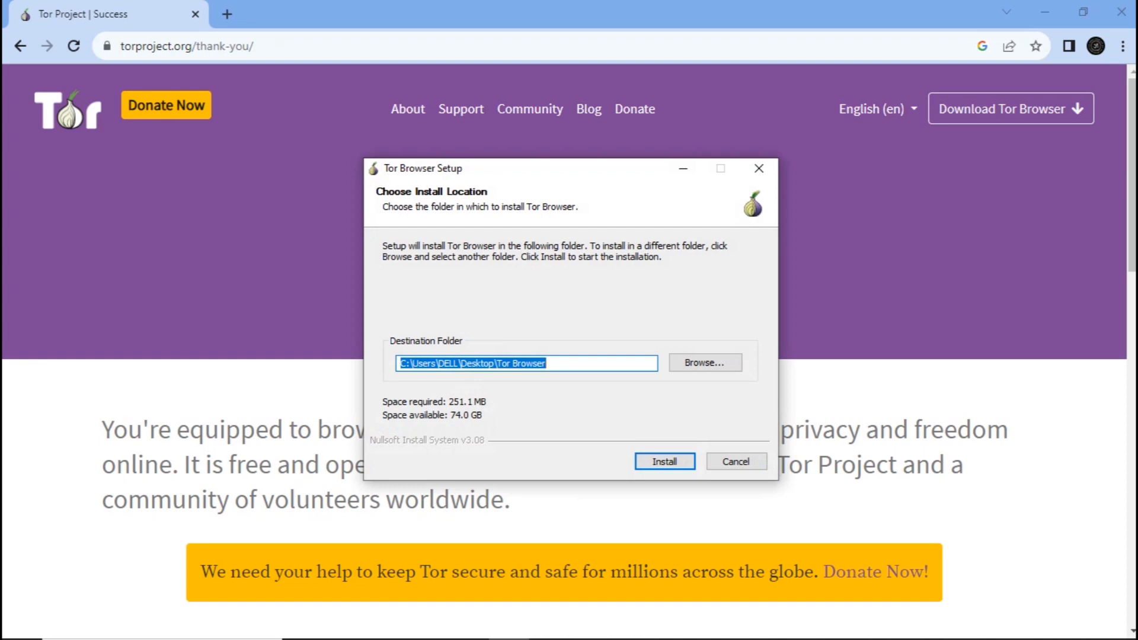
click(662, 461)
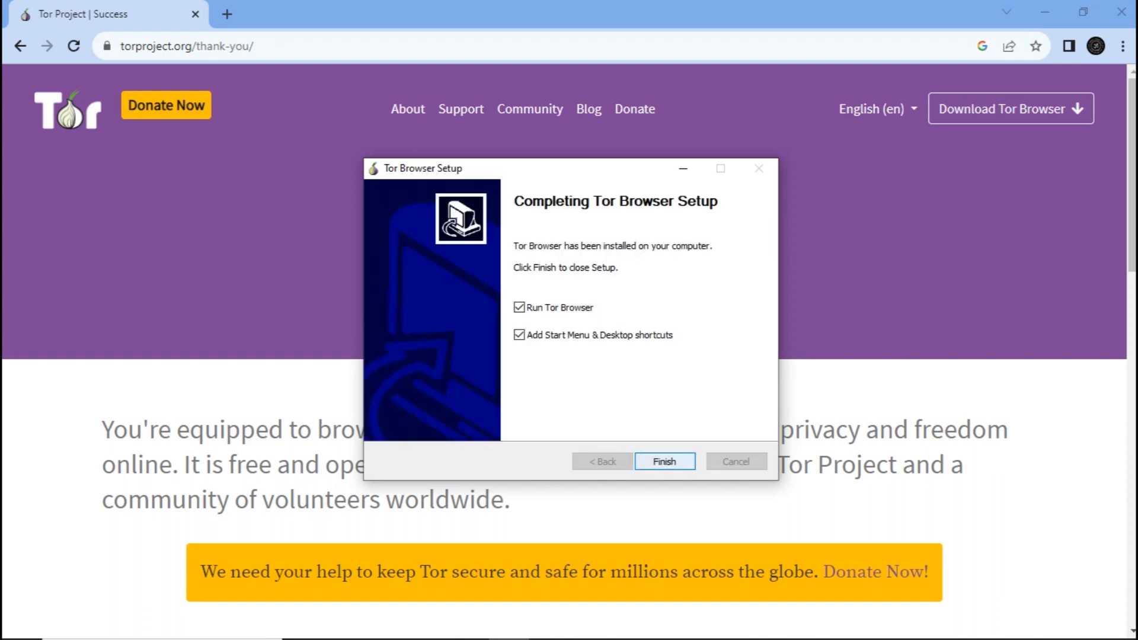
click(662, 461)
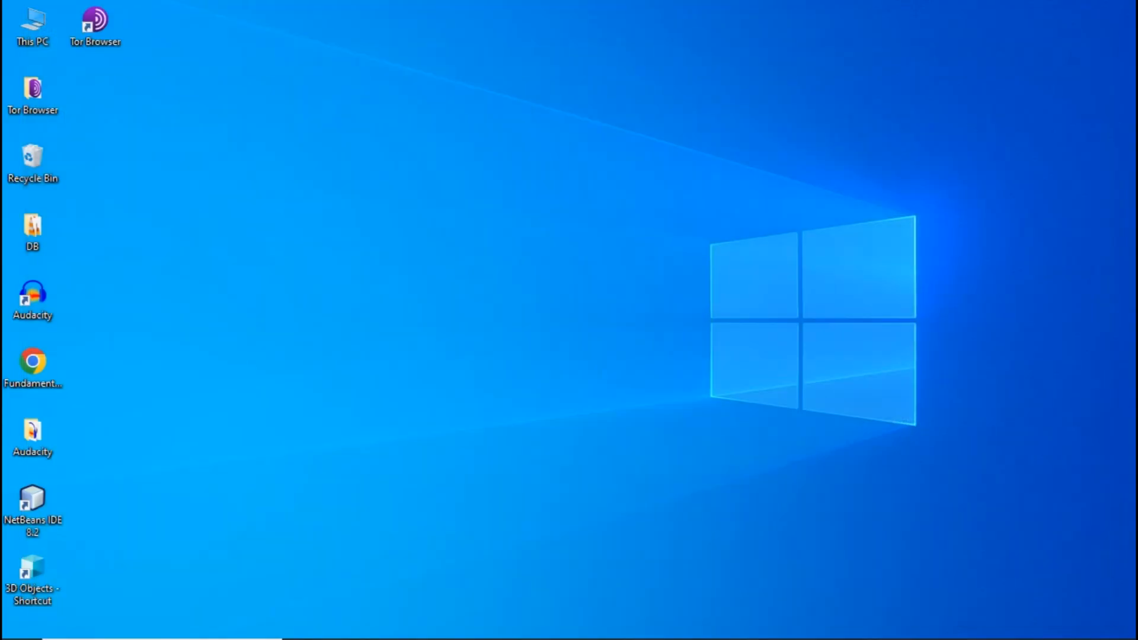
Launch Tor Browser from the desktop shortcut, maximize it, and open Configure Connection
click(94, 26)
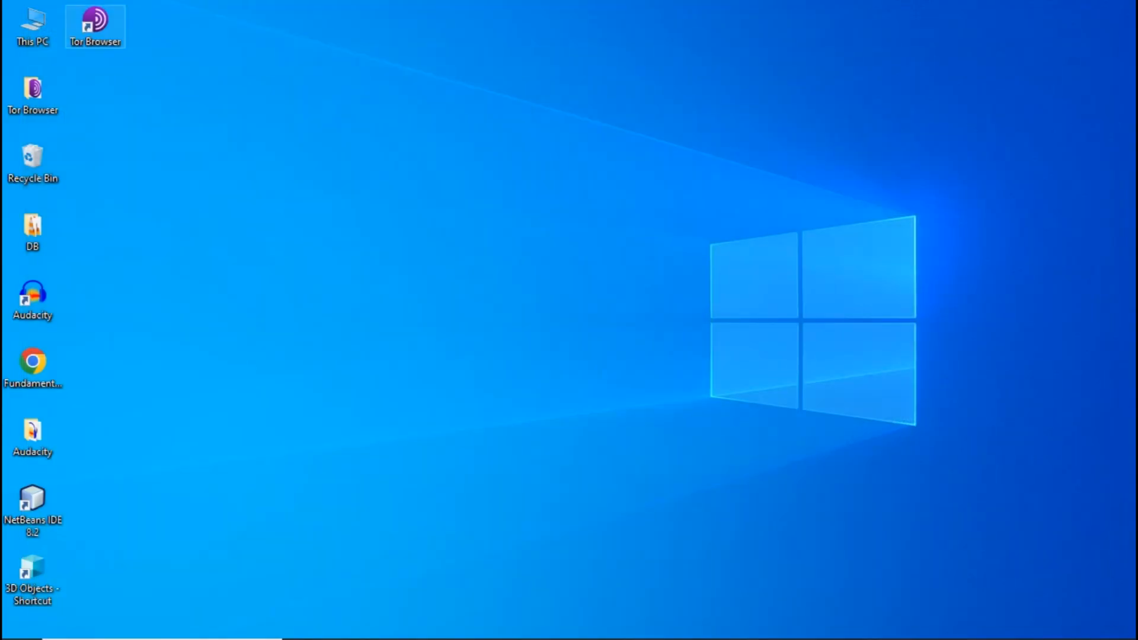
click(33, 94)
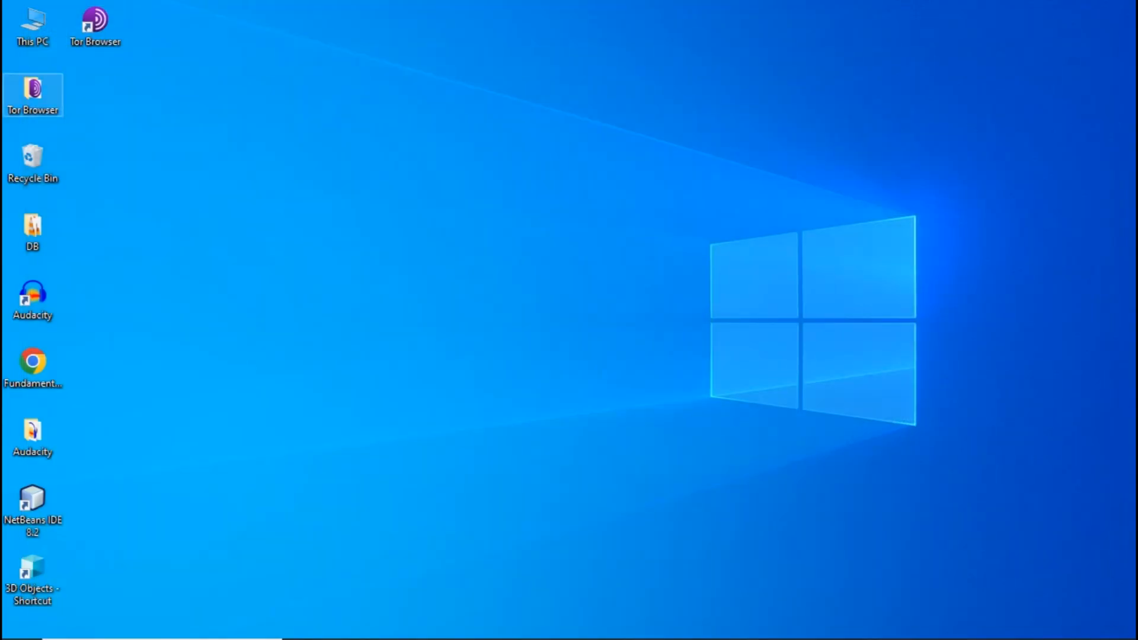
double_click(32, 94)
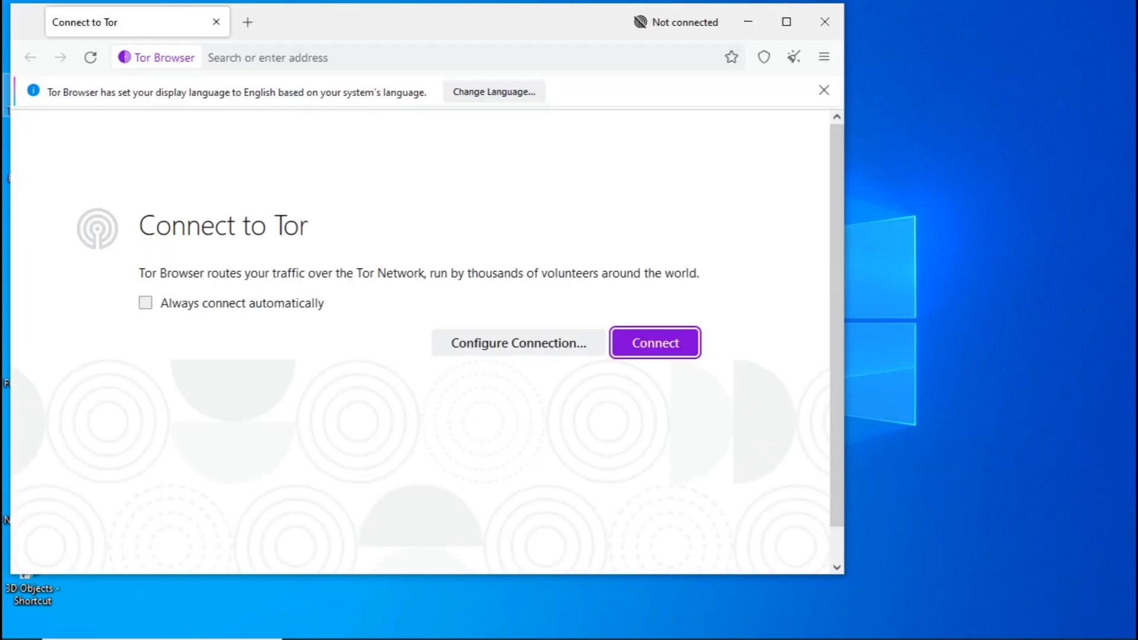
click(784, 22)
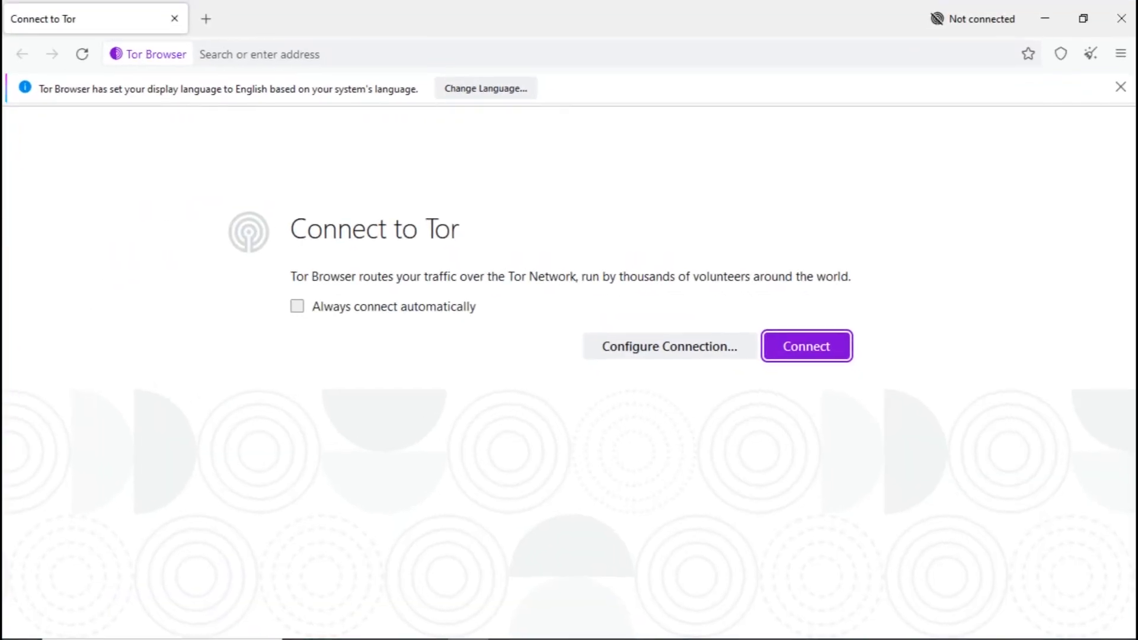
click(669, 346)
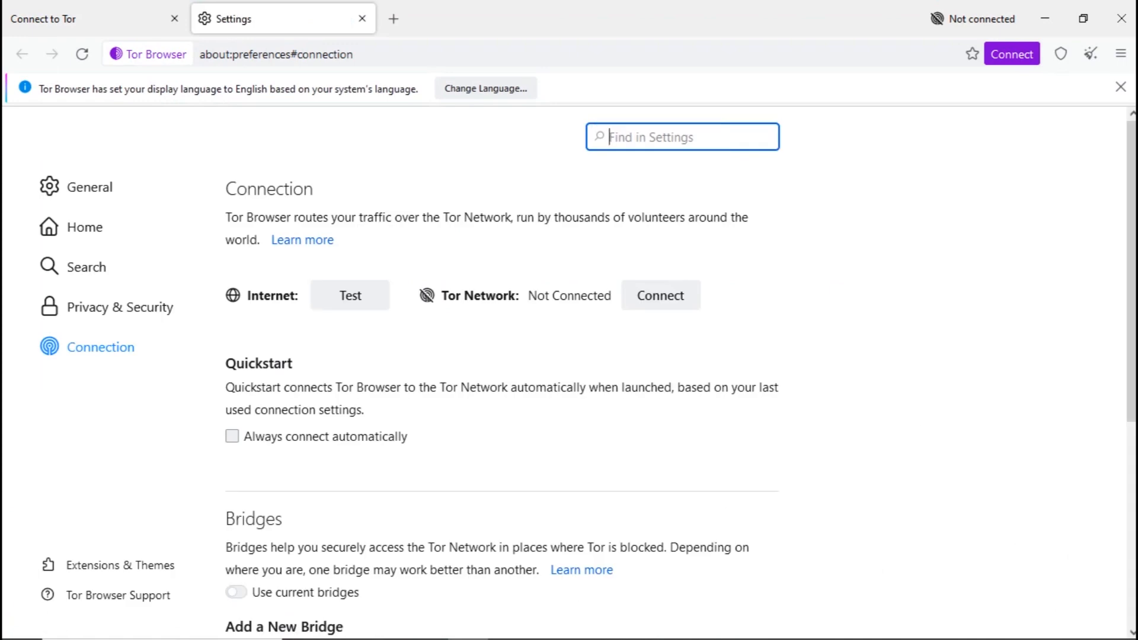
Set Security Level to Safer under Privacy & Security, then return to Connection
click(120, 306)
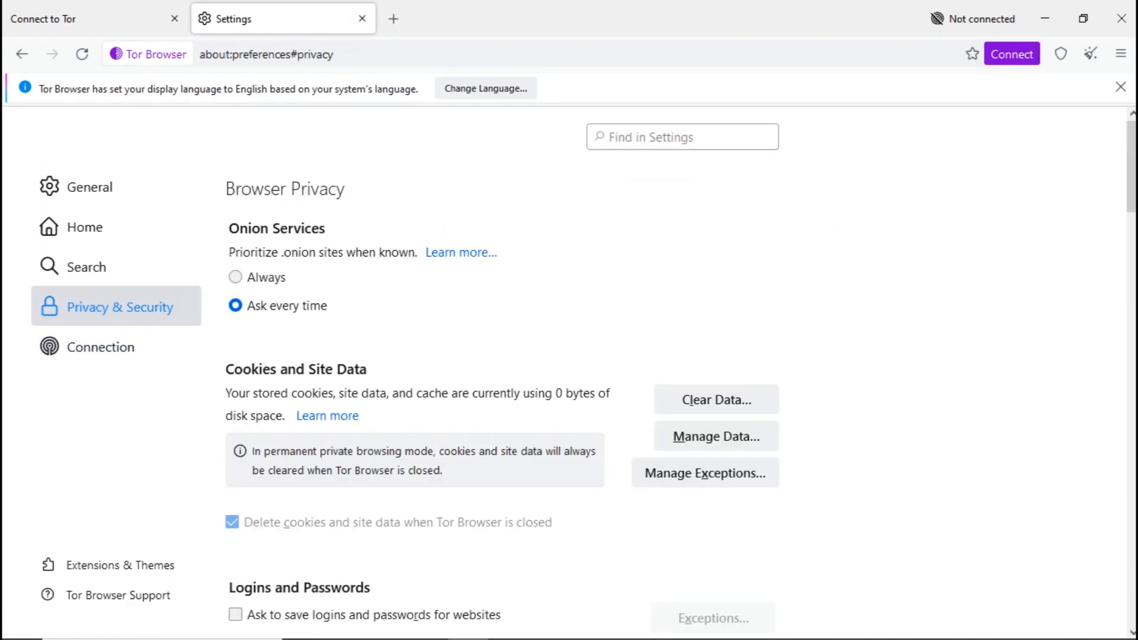
scroll(down, 3)
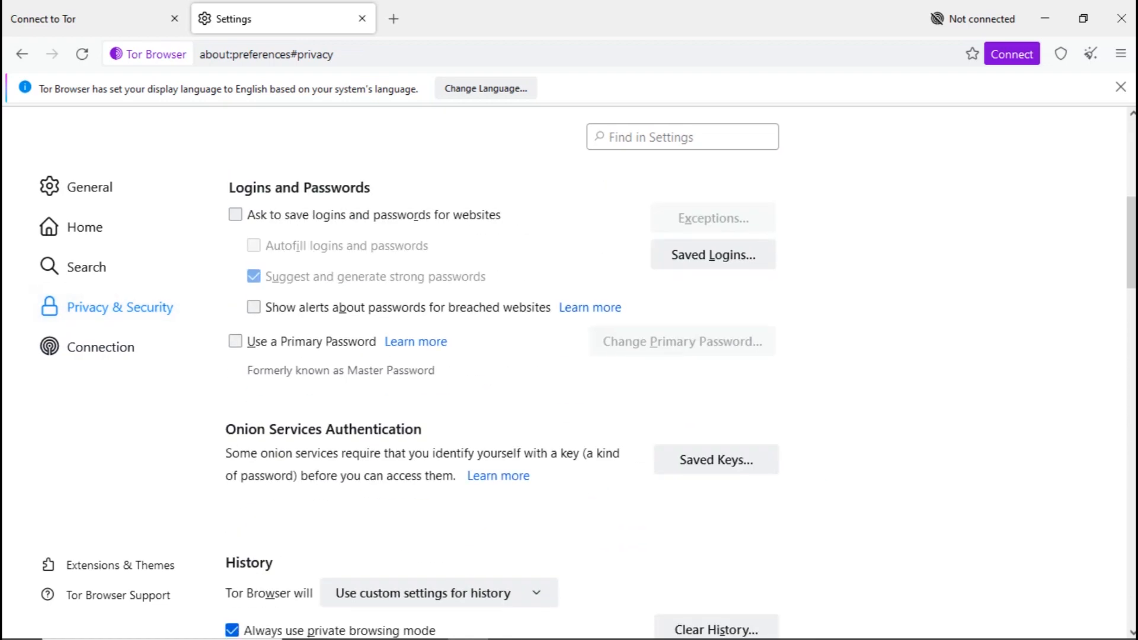
scroll(down, 3)
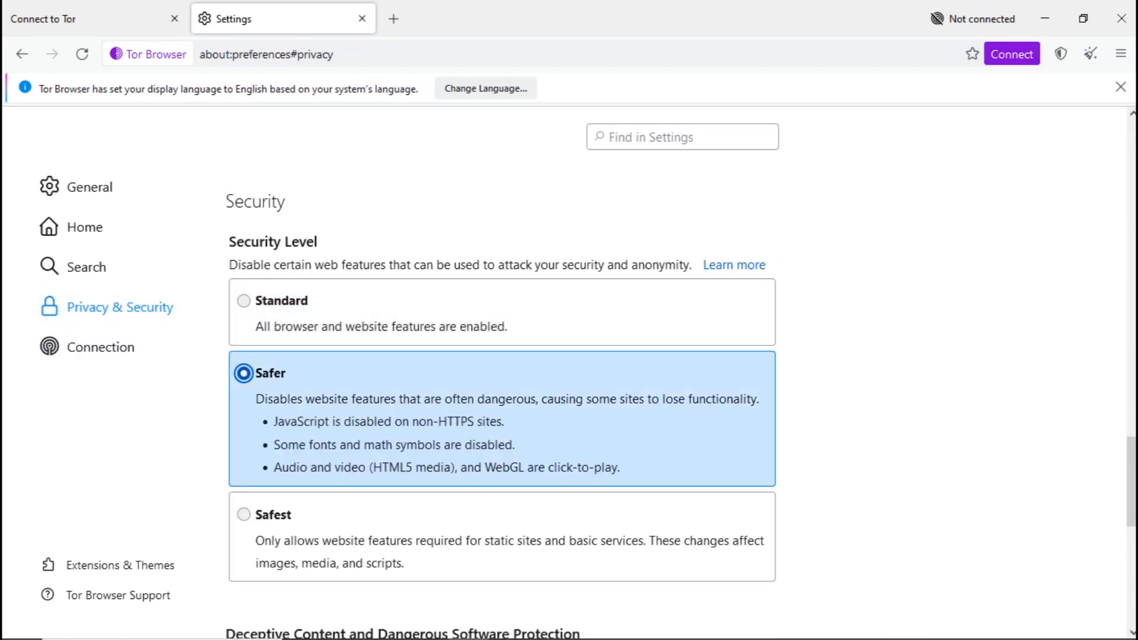
click(100, 346)
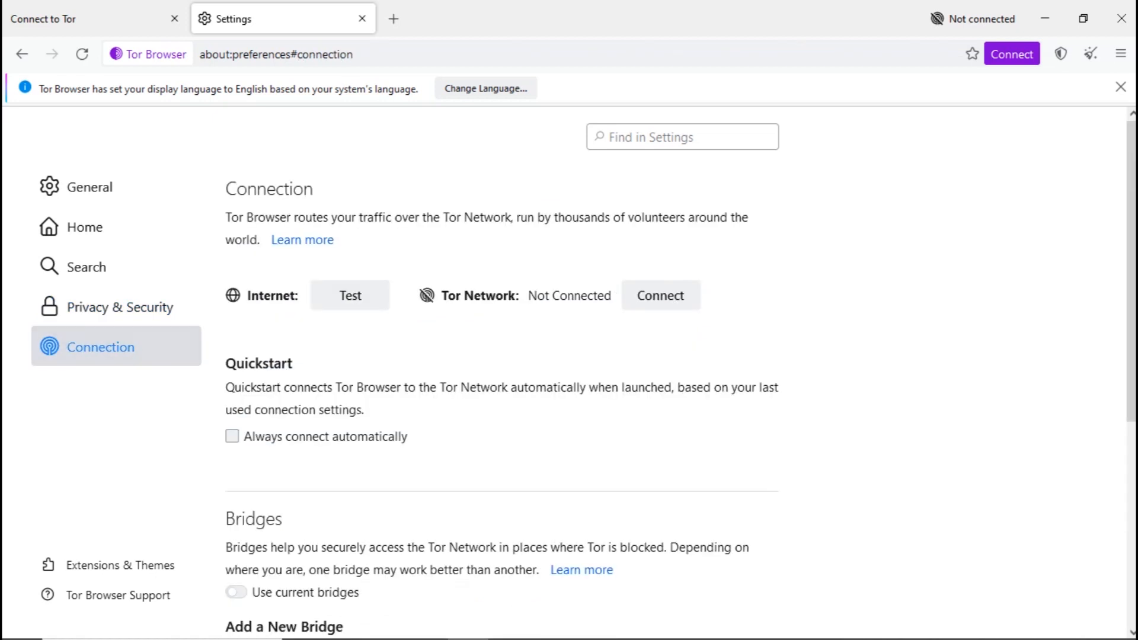
Enable bridges, select the built-in obfs4 bridge, and connect to Tor
scroll(down, 3)
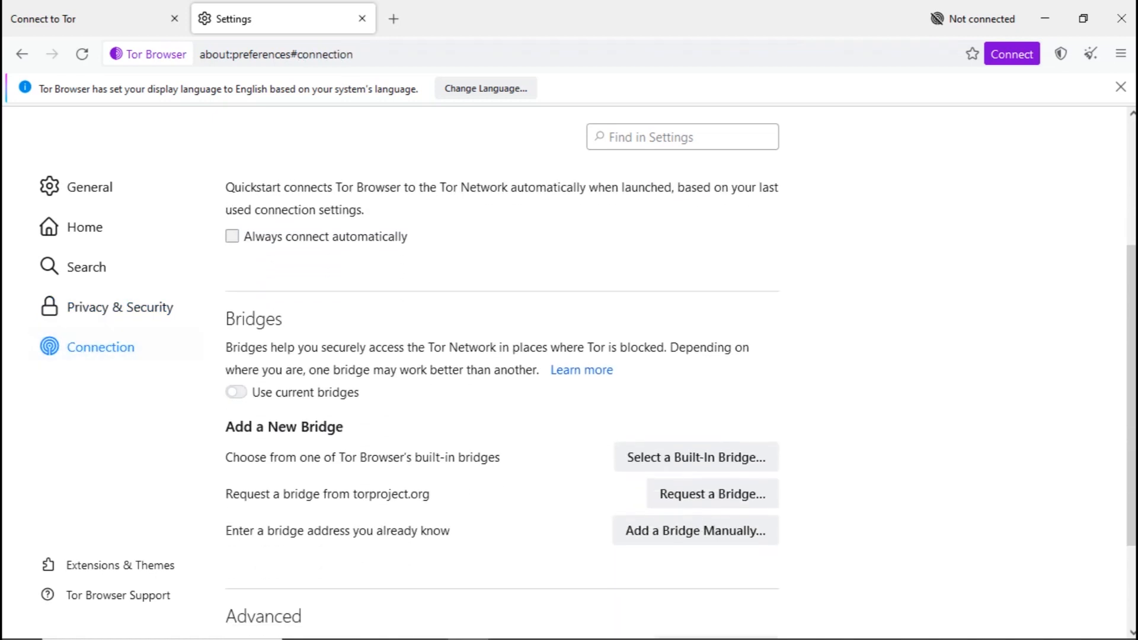
click(235, 392)
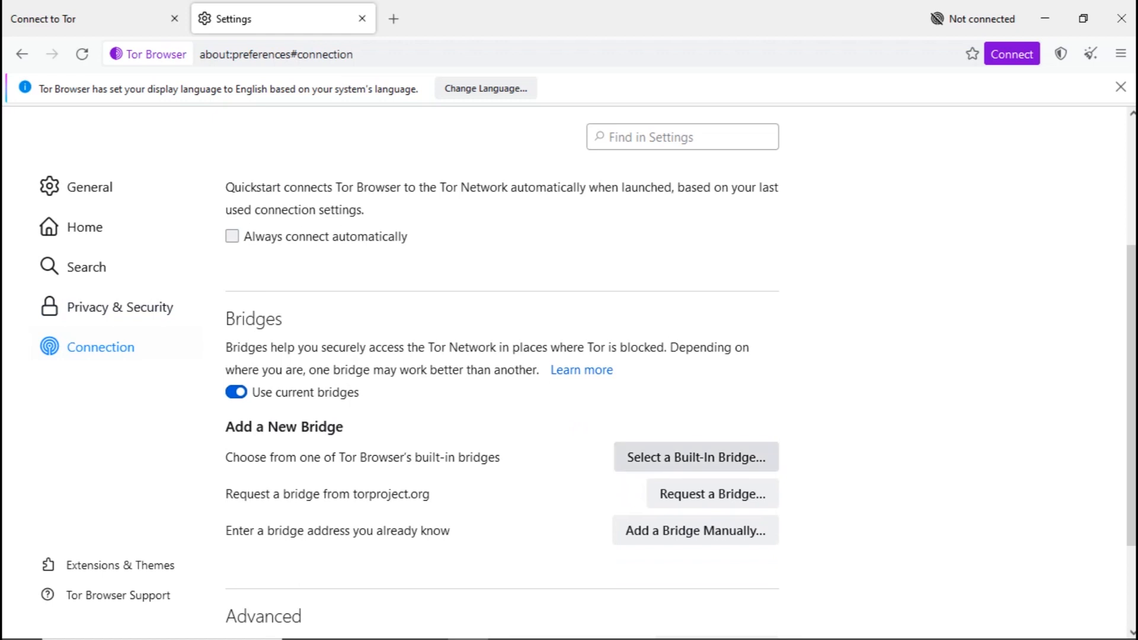
click(694, 456)
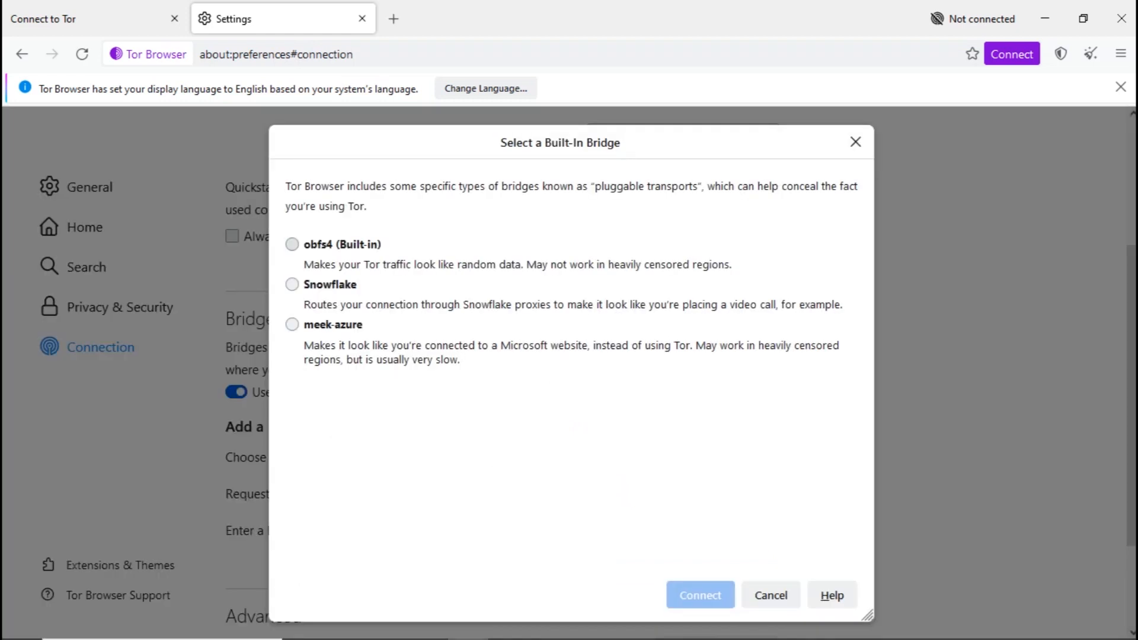
click(292, 245)
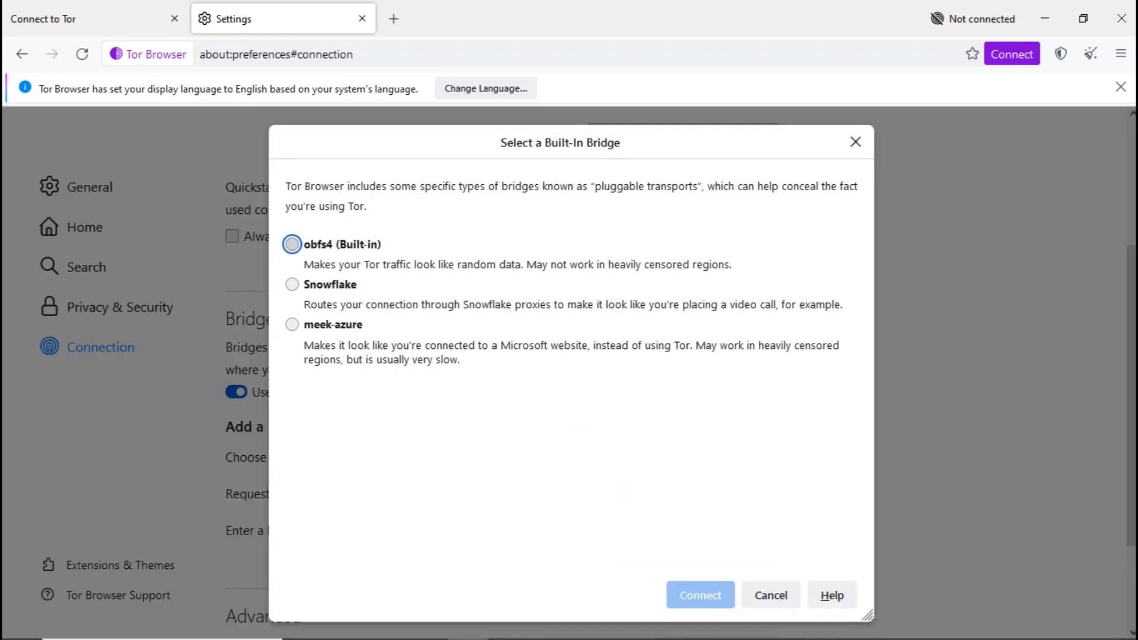
click(699, 594)
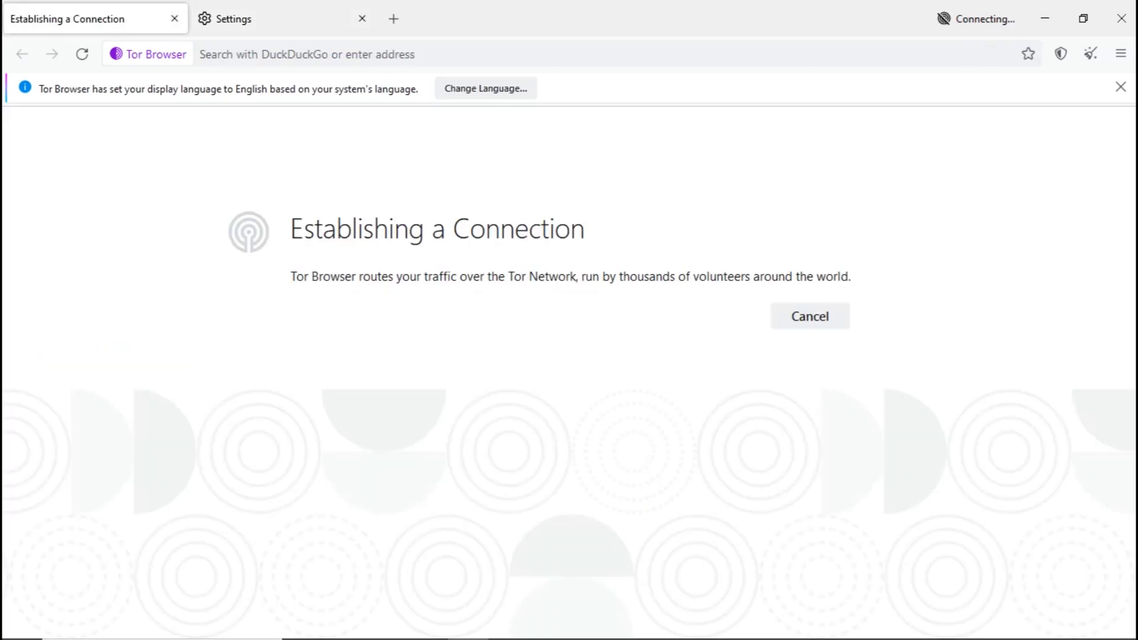